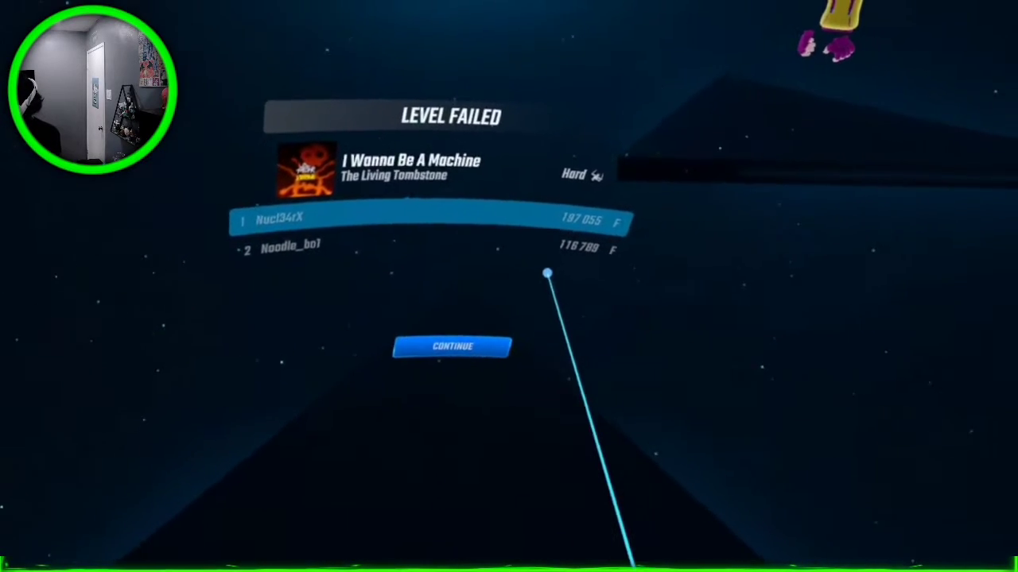
Continue past the failed I Wanna Be A Machine results back to the host setup lobby.
click(451, 347)
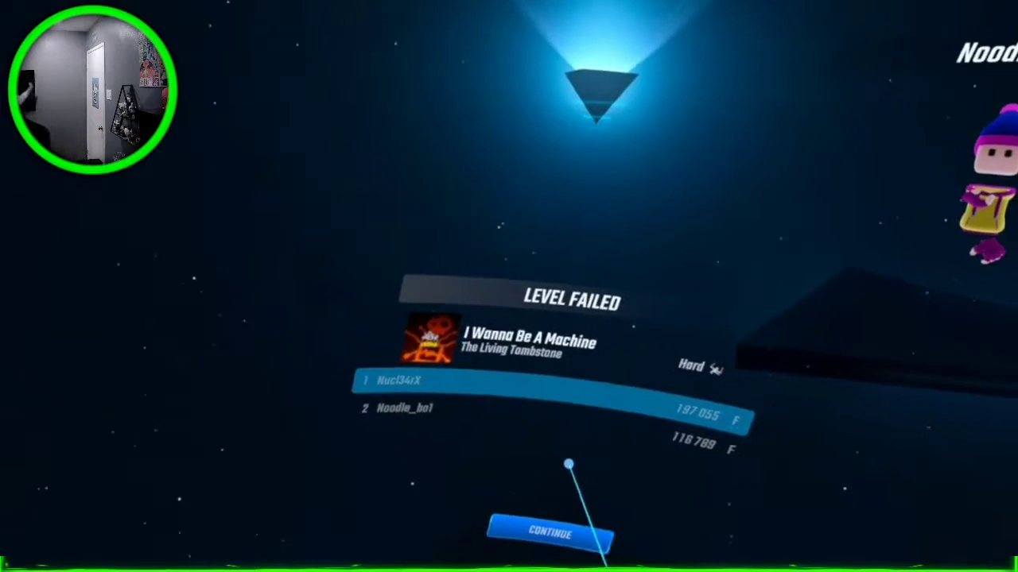
click(550, 532)
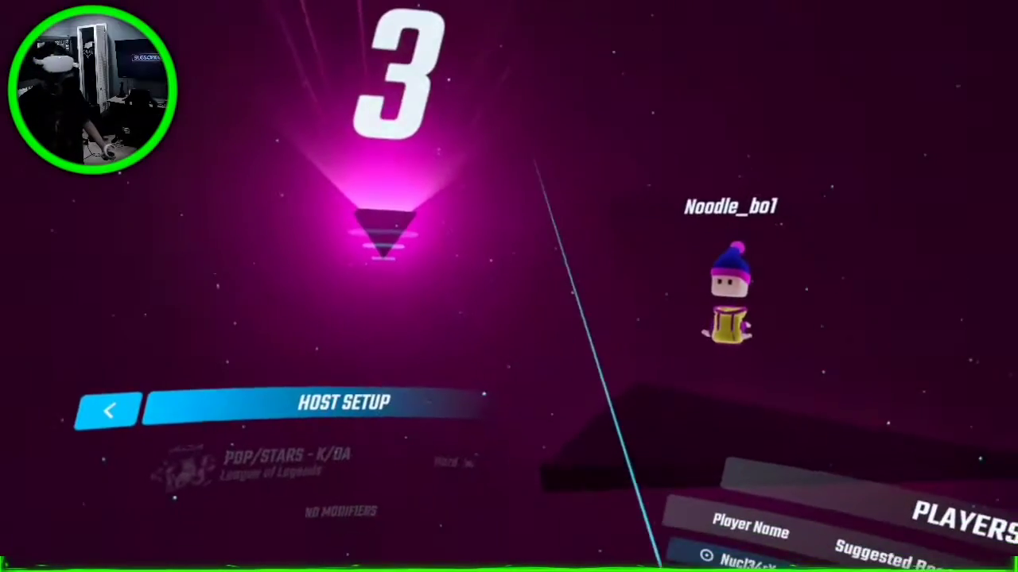